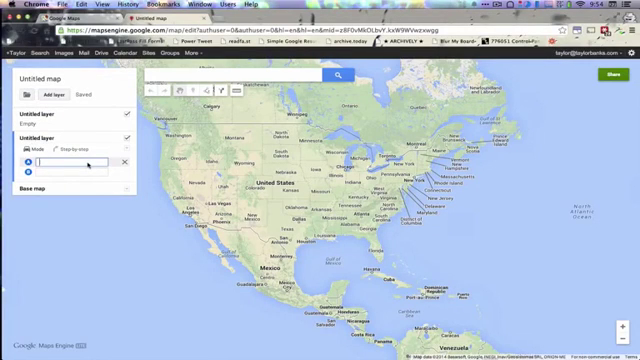
Route from Badlands KOA to Devils Tower National Monument, chosen from the suggestions
type("Badh")
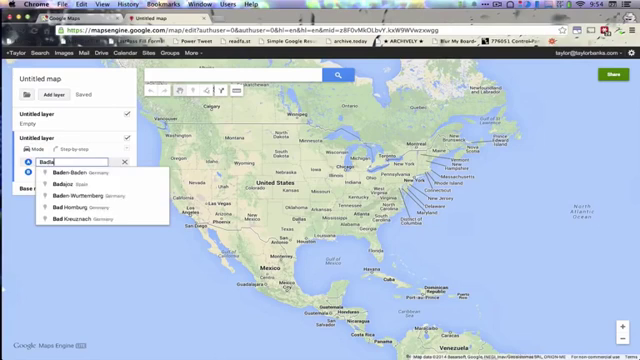
type("Badlands KOA")
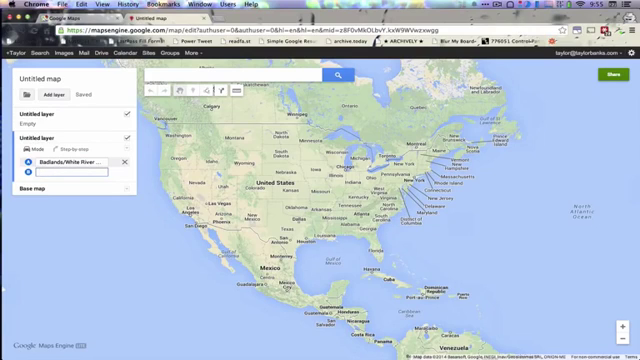
type("de")
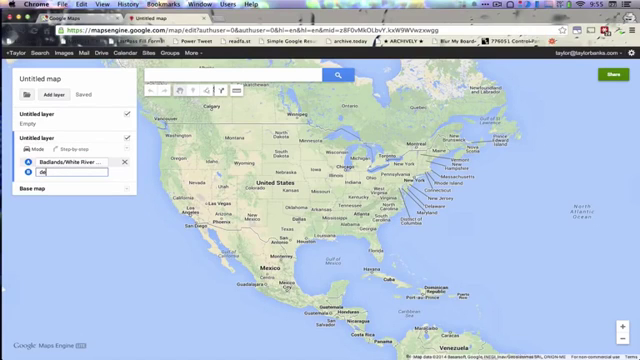
type("devils tower")
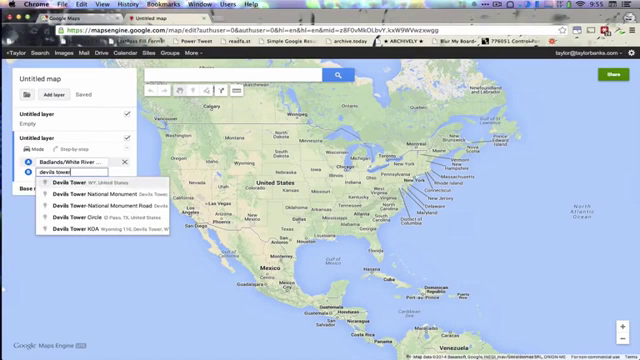
left_click(90, 197)
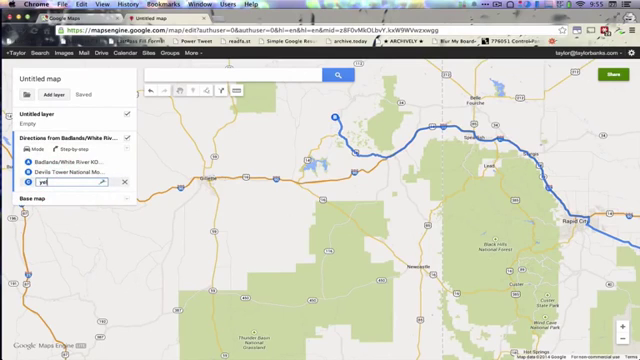
Enter 'yellowstone' as the next destination to add Yellowstone RV Park
type("yellowstone RV Park, U.S...")
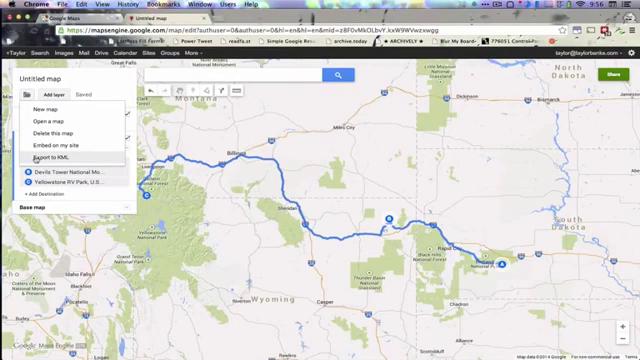
Export the map's Directions layer to KML and download the file
left_click(58, 157)
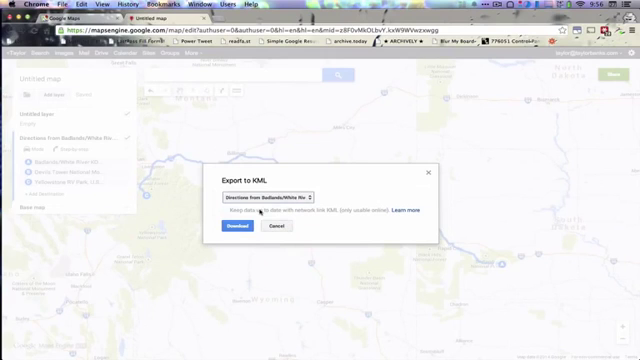
left_click(270, 228)
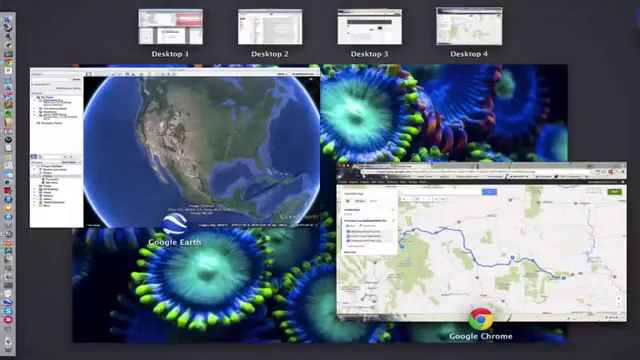
Open the downloaded route KML file from Downloads in Google Earth
left_click(175, 160)
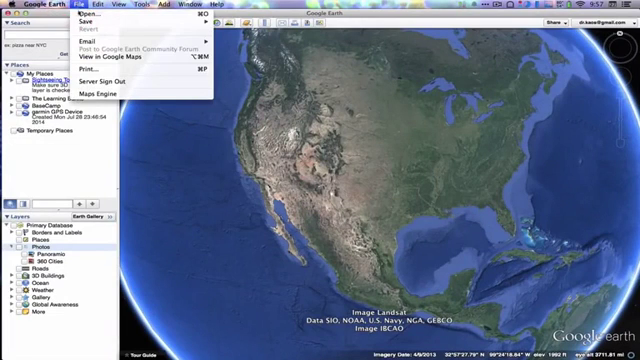
left_click(83, 15)
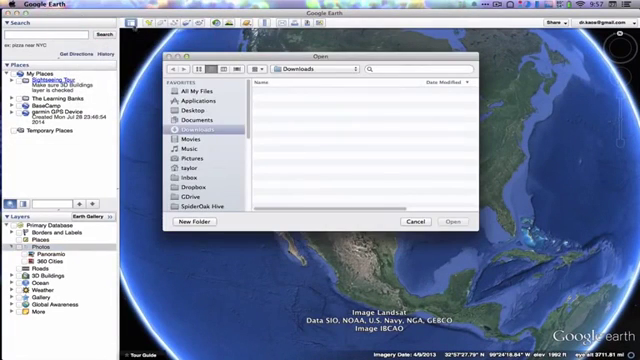
left_click(433, 219)
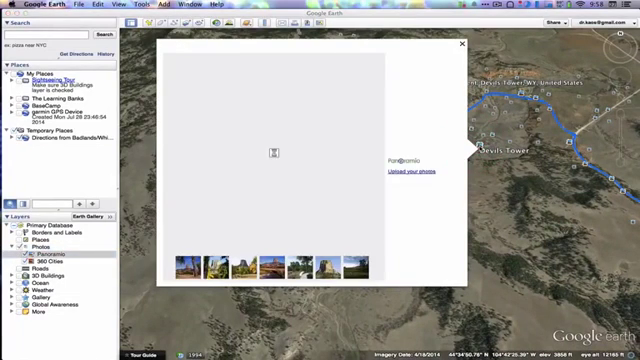
View the tents, tower close-up and campsite photos of Devils Tower, then close the gallery
left_click(187, 268)
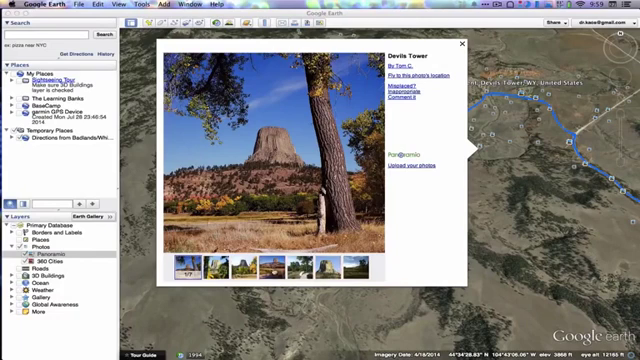
left_click(214, 266)
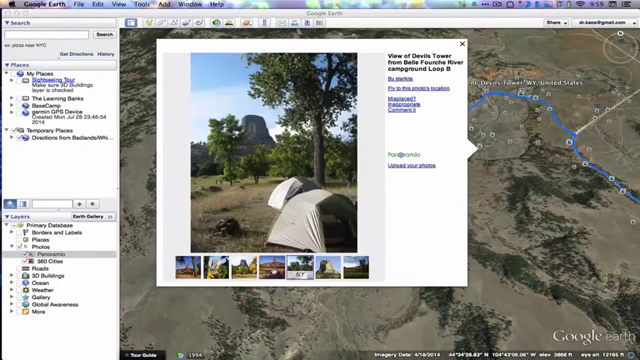
left_click(325, 265)
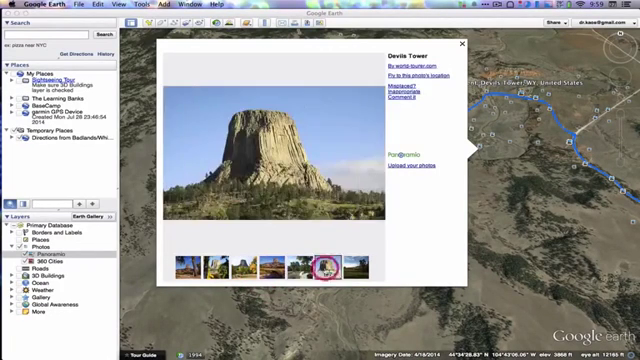
left_click(343, 264)
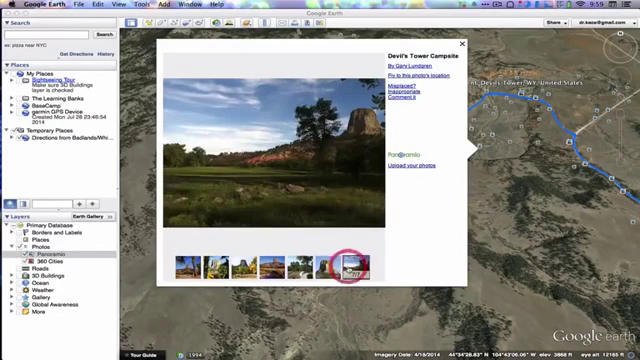
left_click(461, 44)
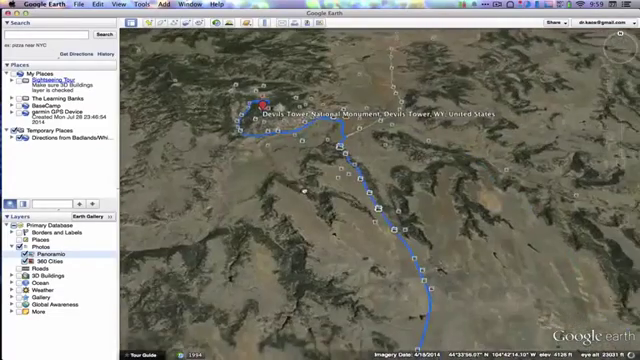
Zoom to Yellowstone RV Park in Gardiner and open a Panoramio photo there
scroll("down", 3)
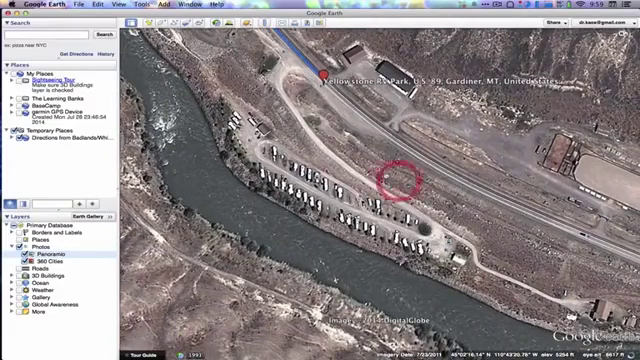
left_click(393, 178)
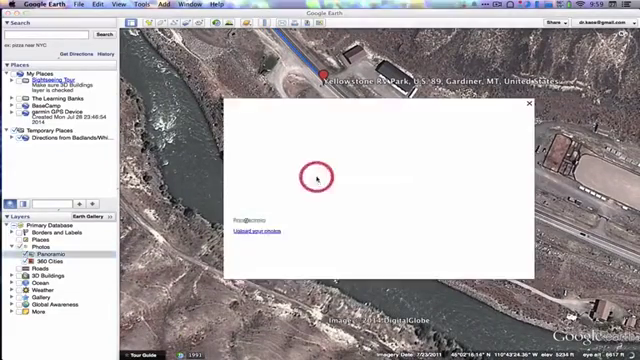